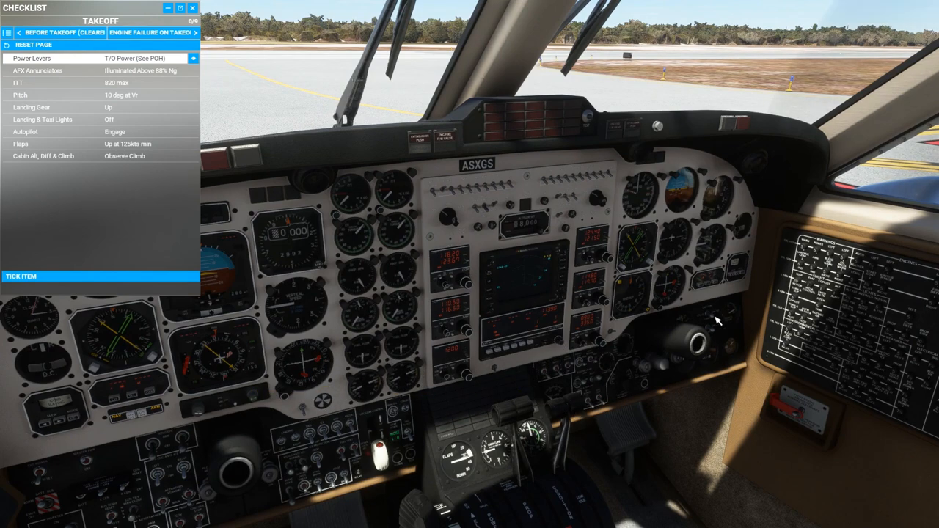
- Show the Bendix radar SYSTEMS page with both engines at 100% and repair options
left_click(718, 316)
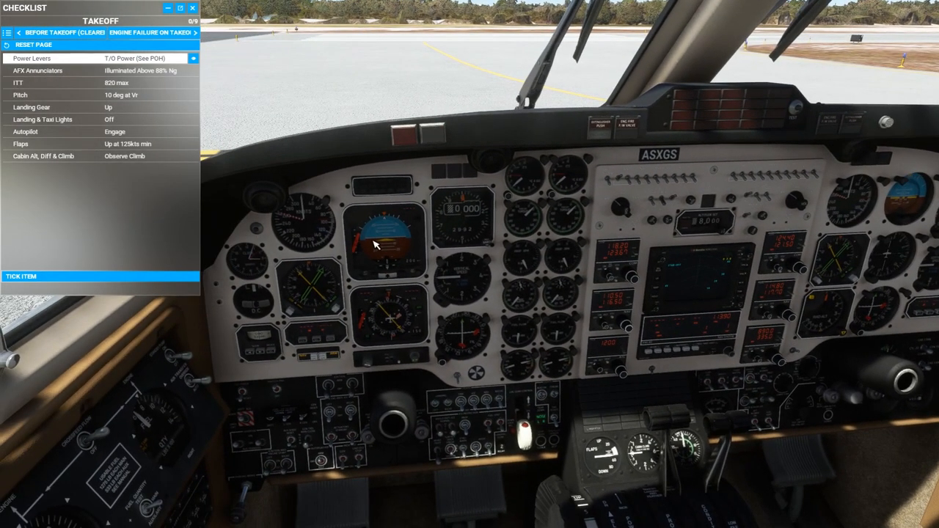
left_click_drag(470, 220, 470, 330)
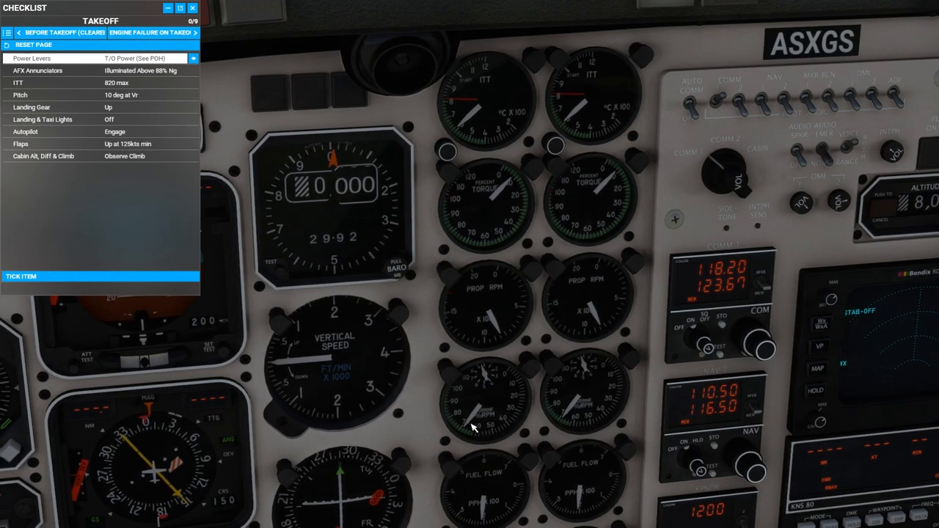
mouse_move(473, 432)
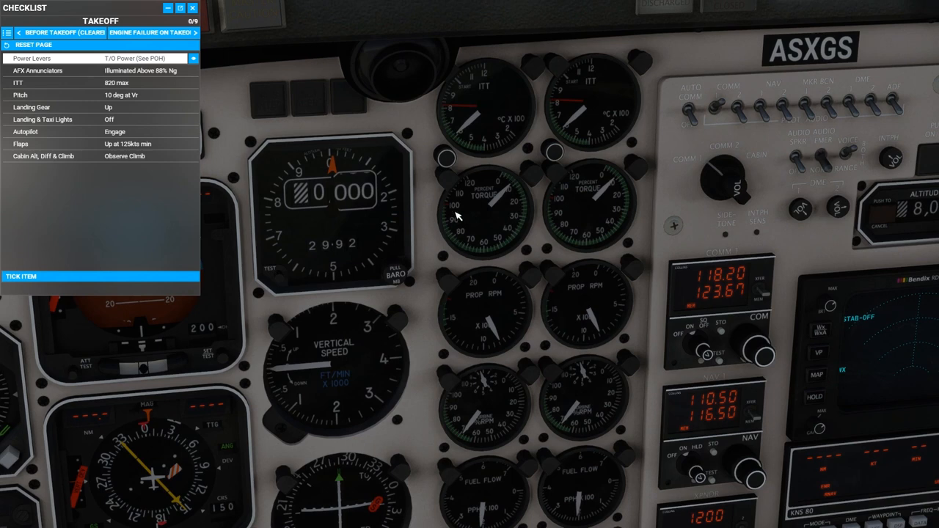
mouse_move(474, 139)
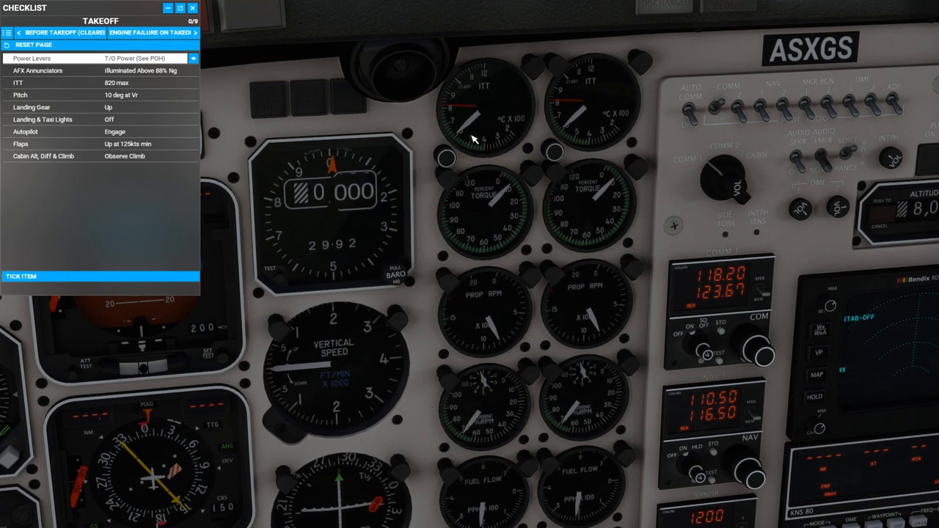
mouse_move(462, 112)
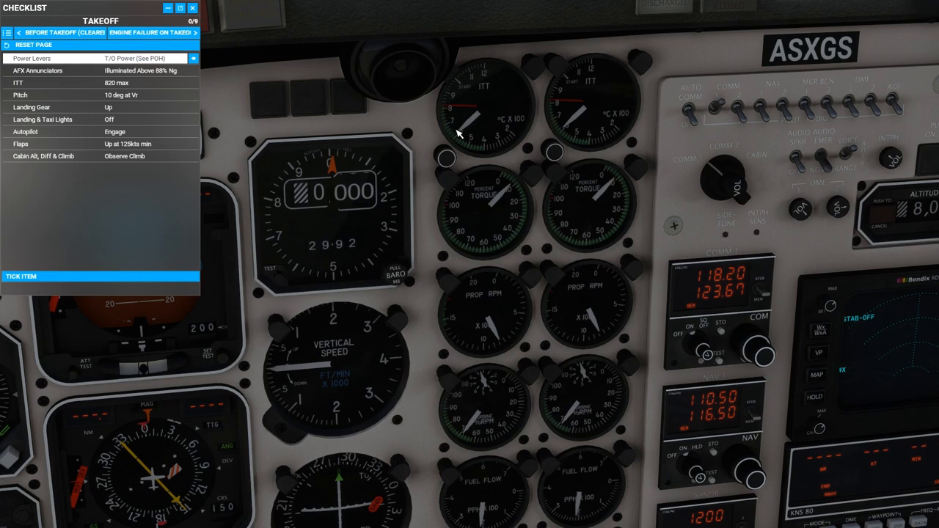
mouse_move(464, 130)
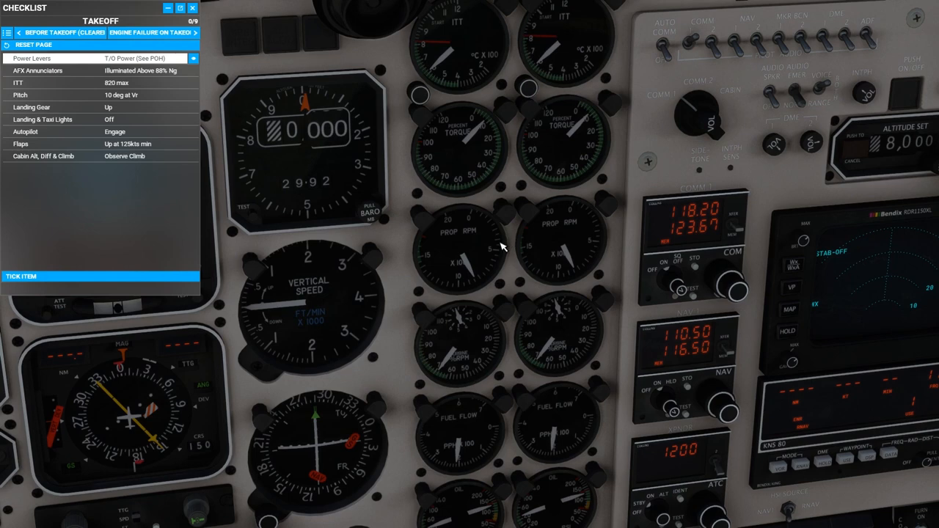
mouse_move(479, 285)
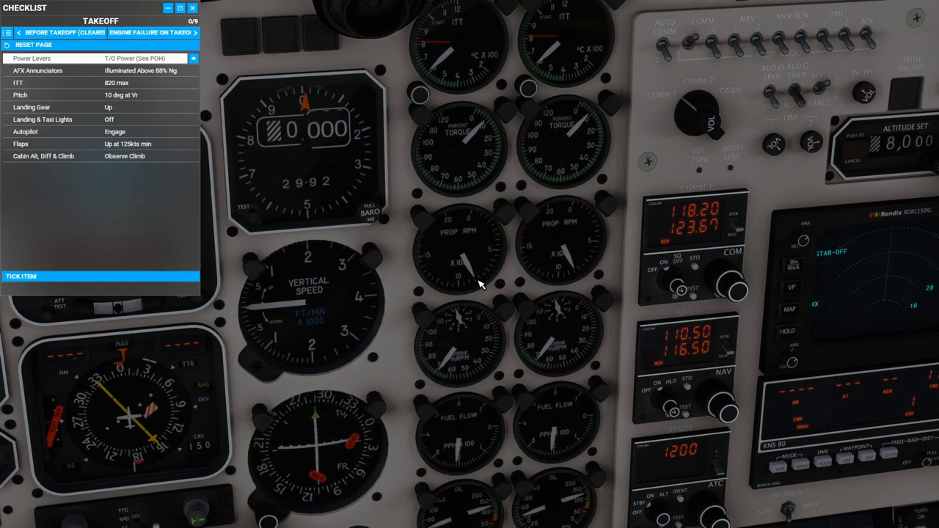
mouse_move(452, 270)
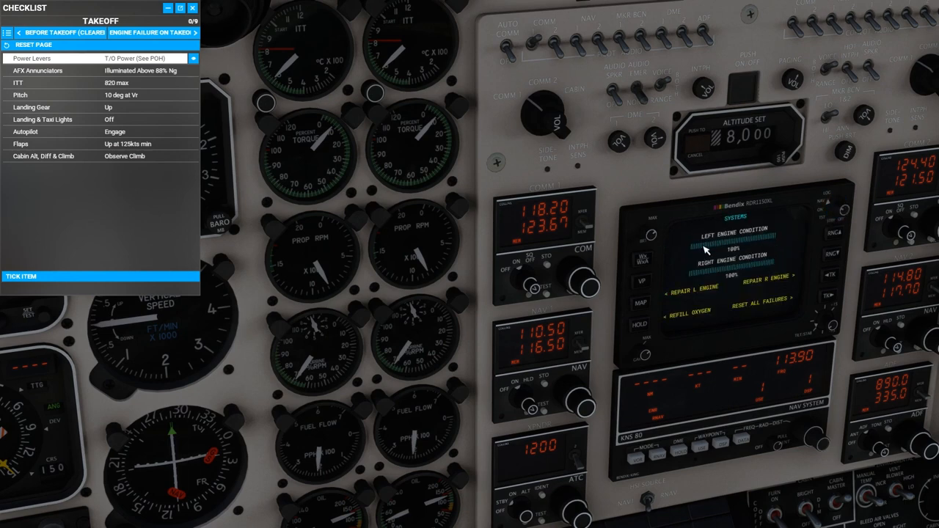
mouse_move(770, 246)
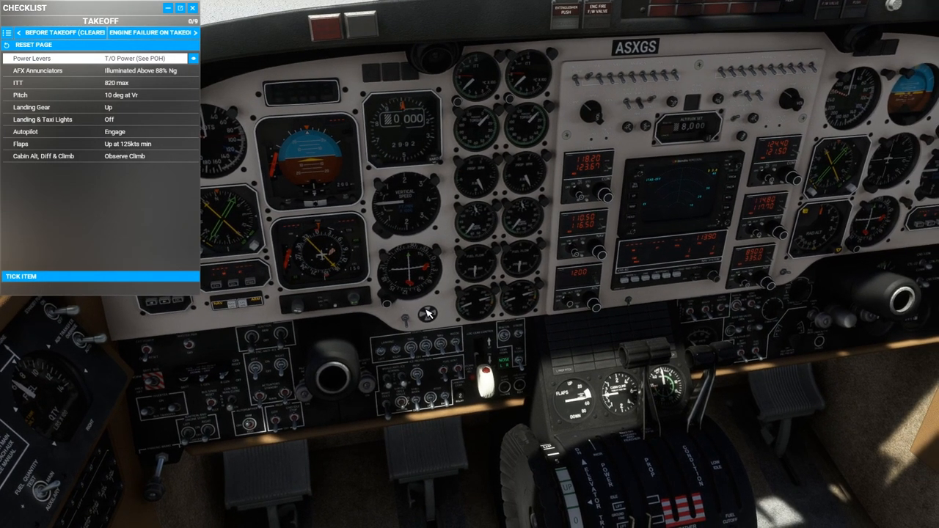
mouse_move(442, 274)
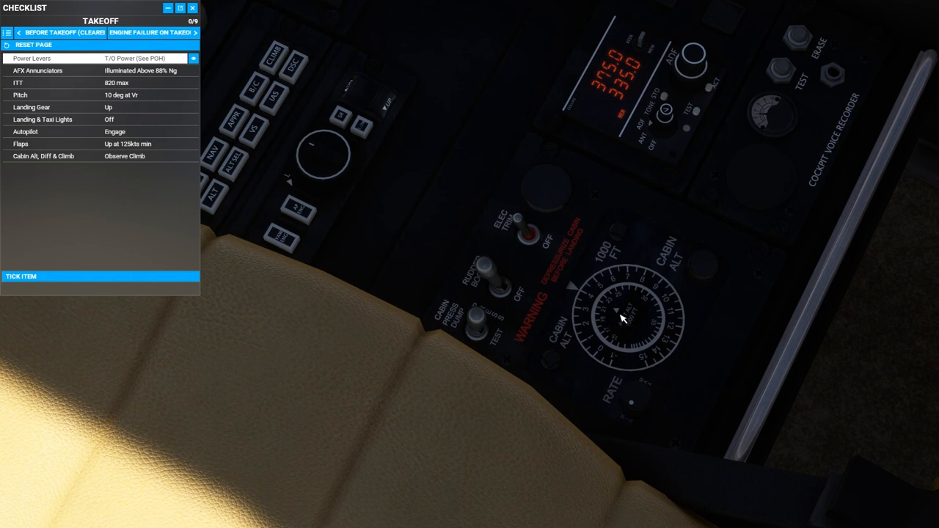
mouse_move(619, 312)
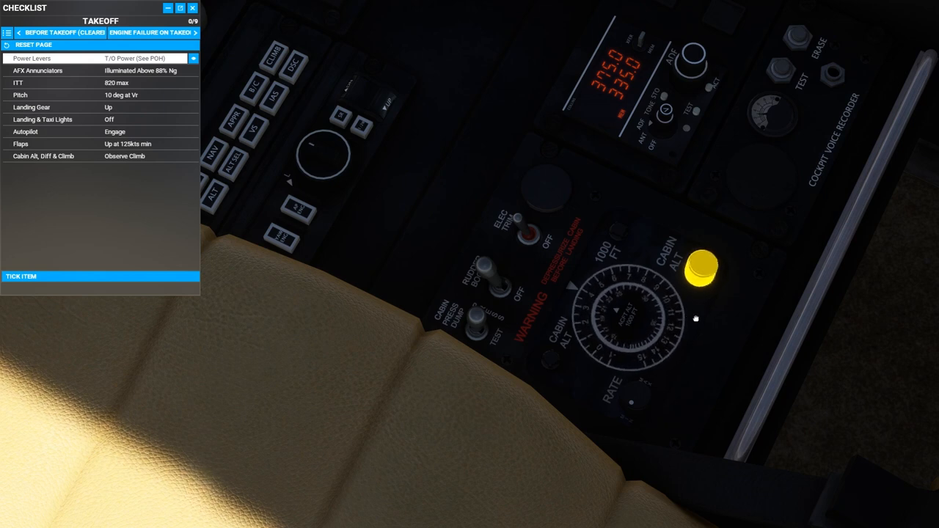
left_click(702, 270)
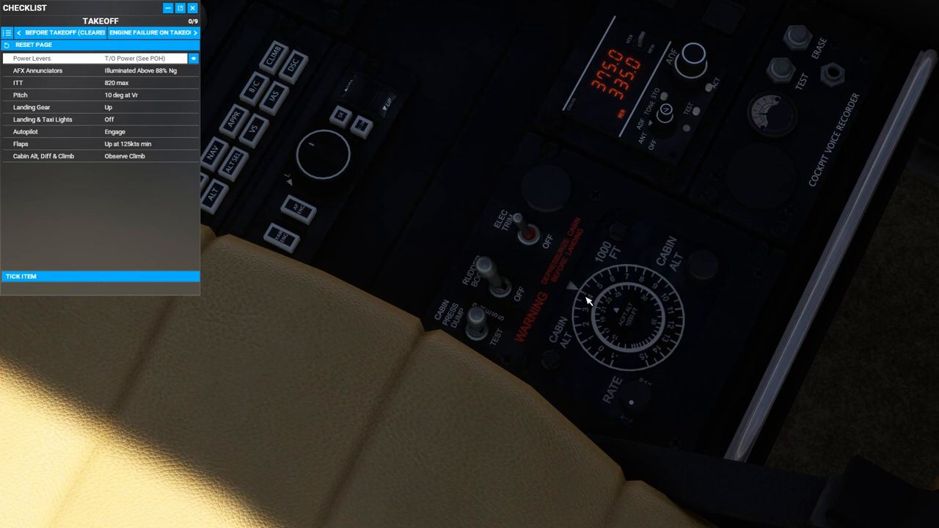
mouse_move(622, 319)
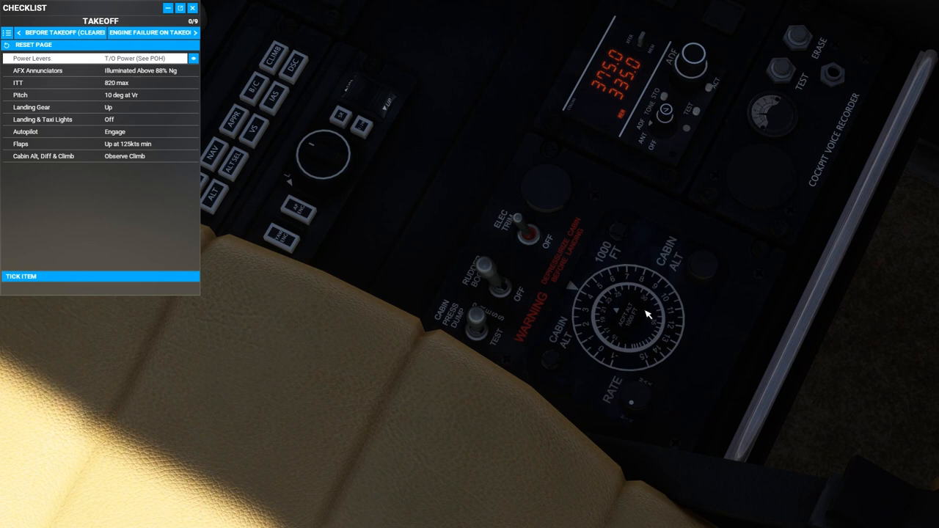
mouse_move(635, 336)
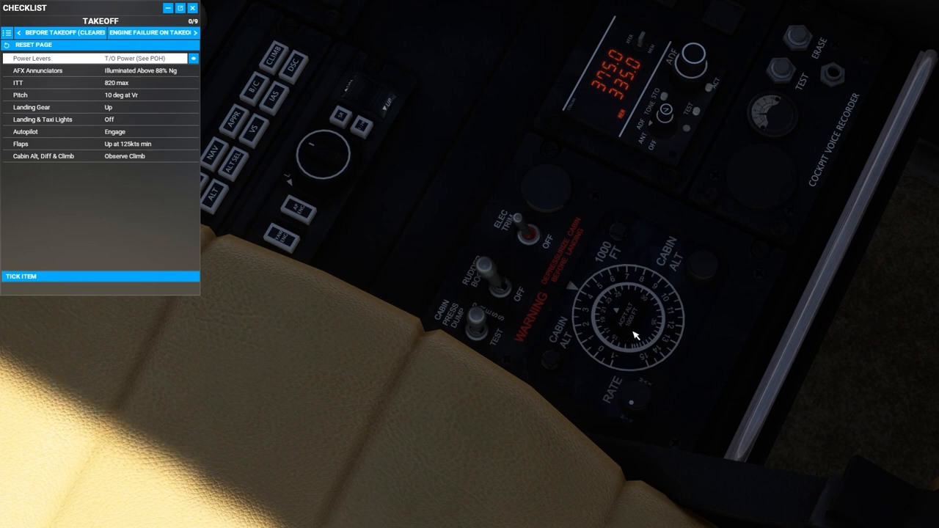
mouse_move(589, 303)
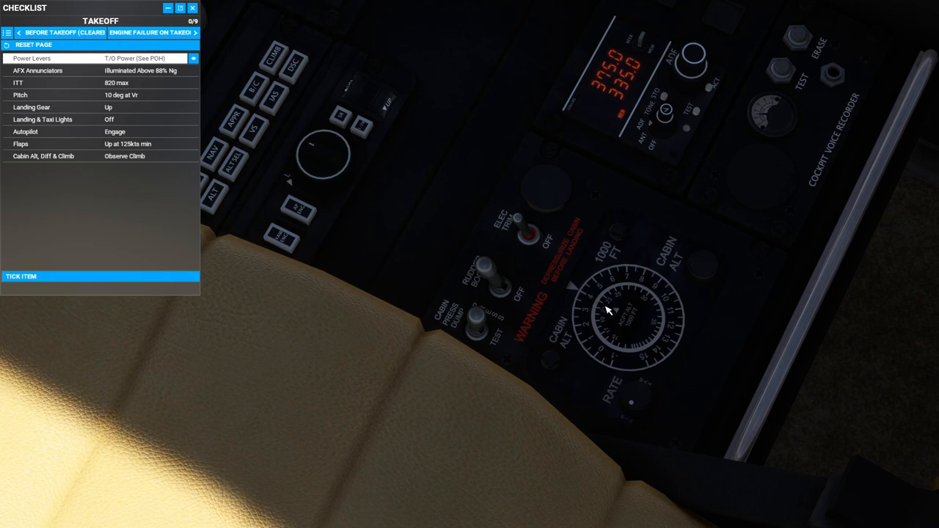
mouse_move(631, 323)
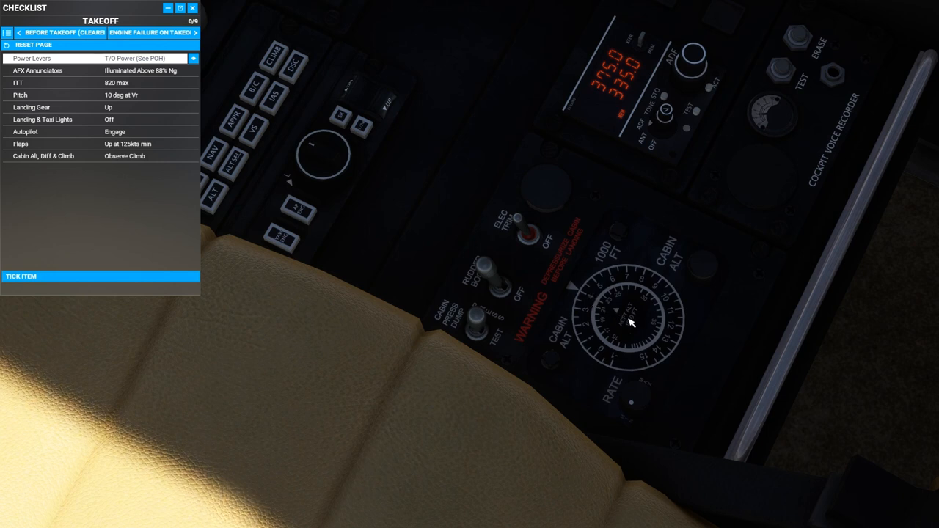
mouse_move(608, 313)
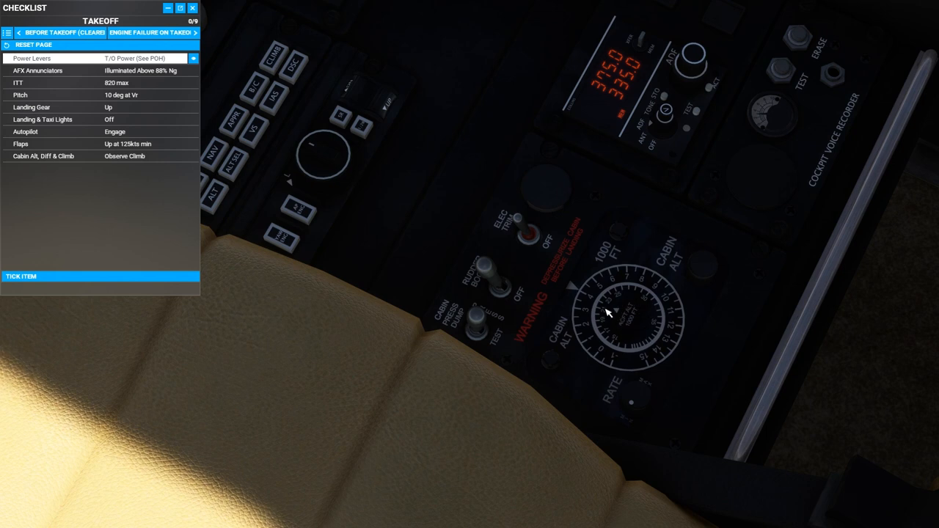
mouse_move(640, 312)
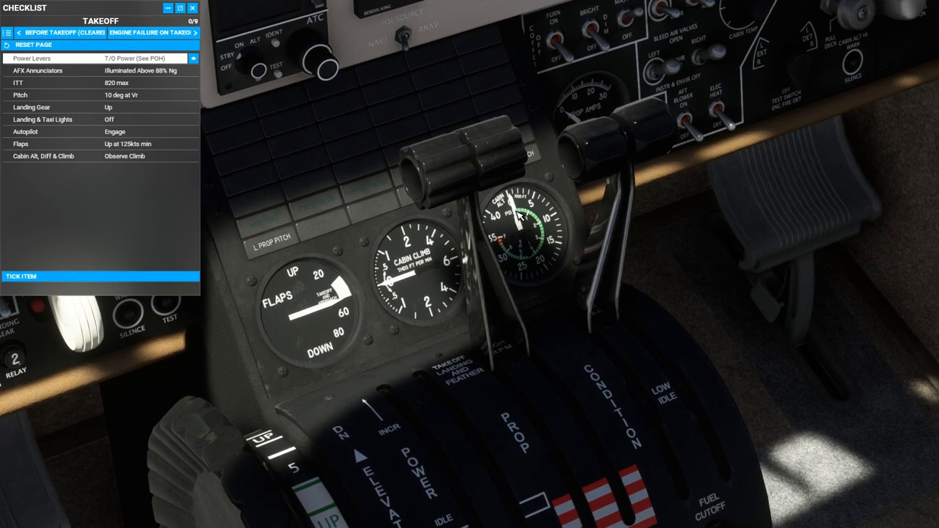
mouse_move(532, 221)
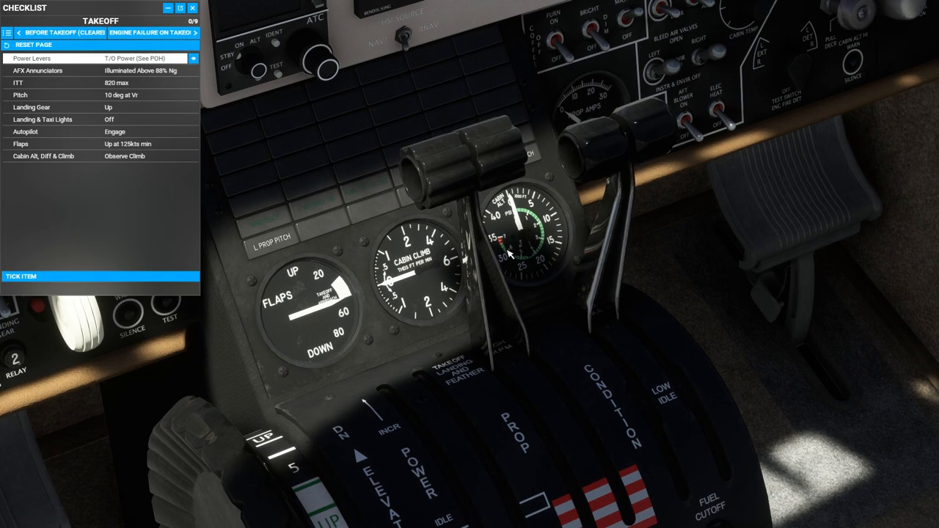
mouse_move(517, 264)
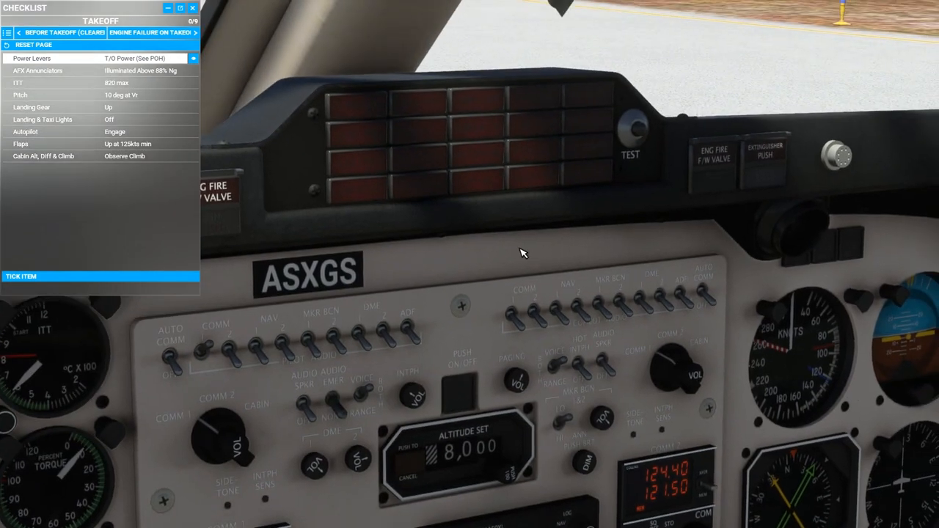
- Test the glareshield annunciators so all fire and fault lights illuminate
left_click(630, 130)
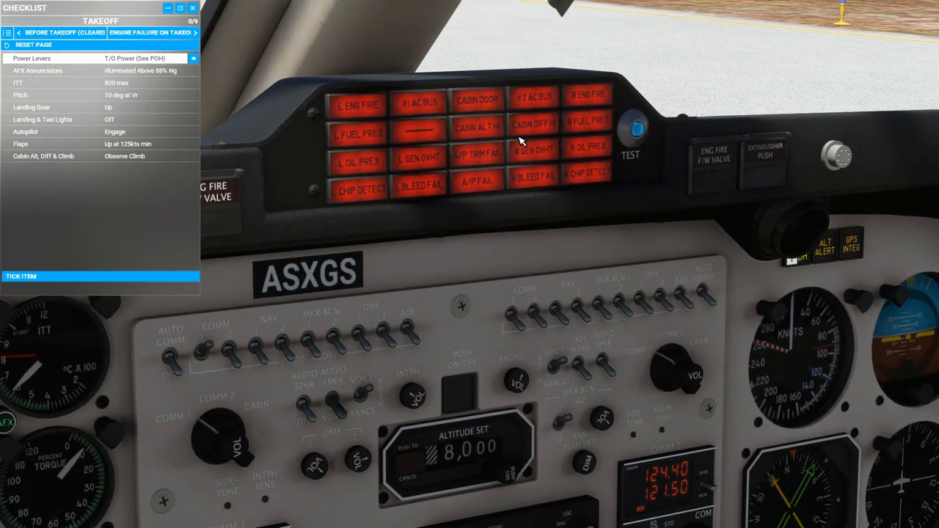
mouse_move(551, 138)
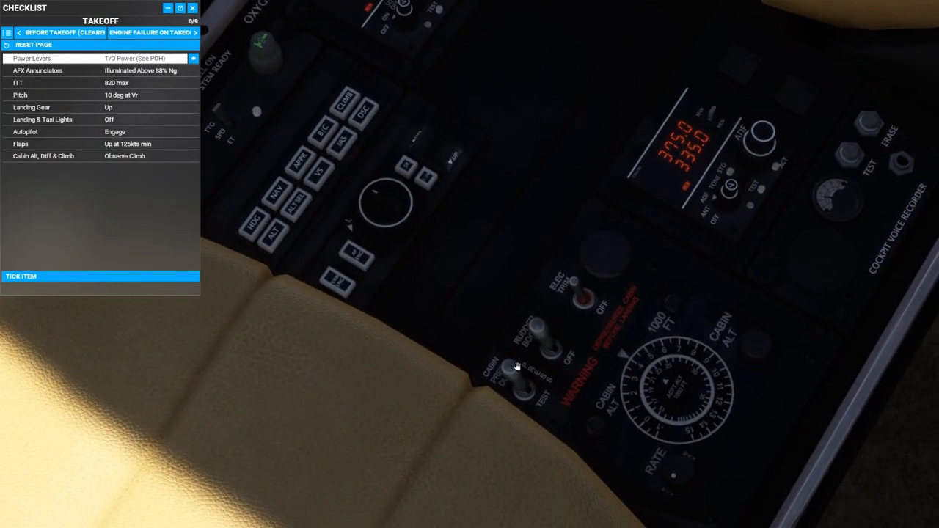
left_click(524, 380)
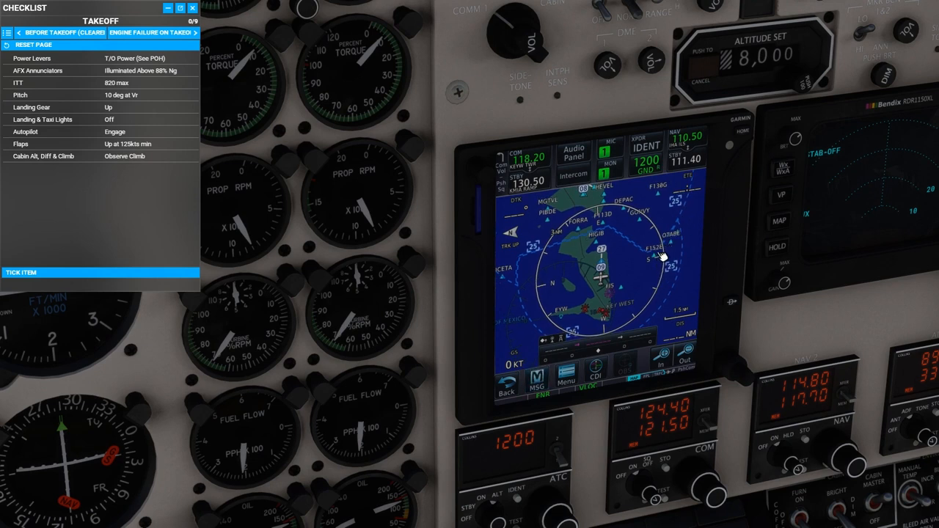
mouse_move(690, 339)
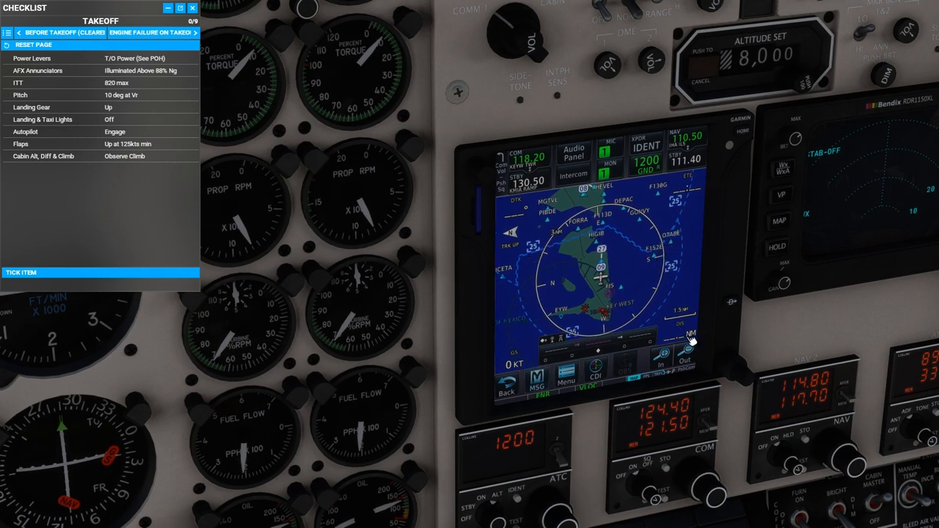
- Zoom the GTN moving map out to a wider view of the Gulf region
left_click(749, 378)
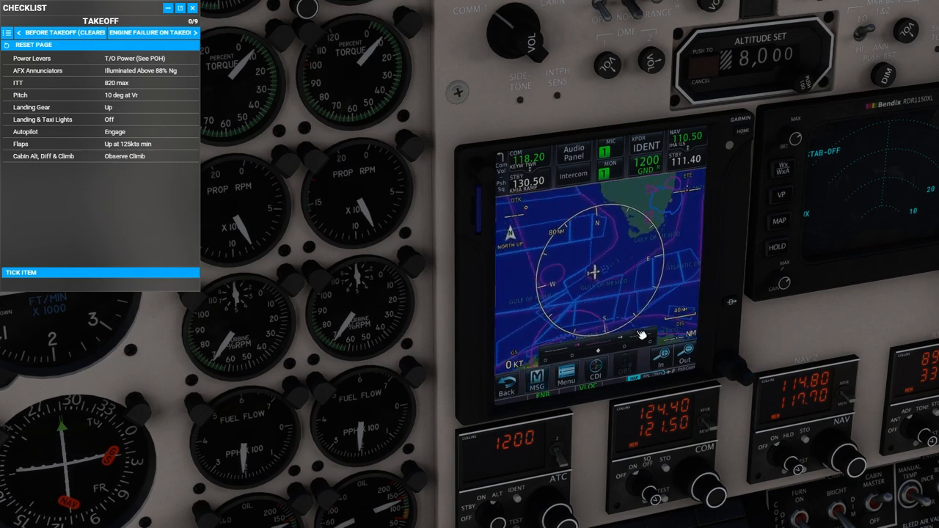
mouse_move(561, 281)
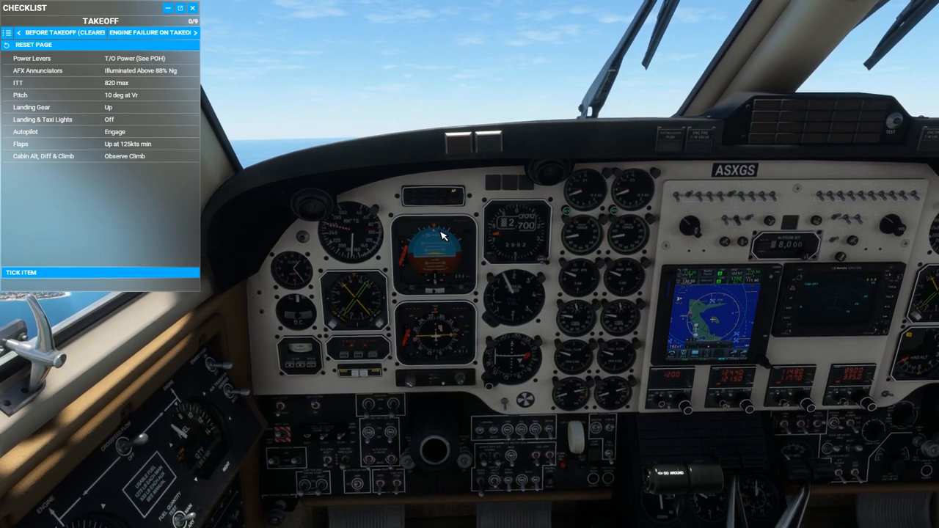
left_click_drag(443, 235, 675, 433)
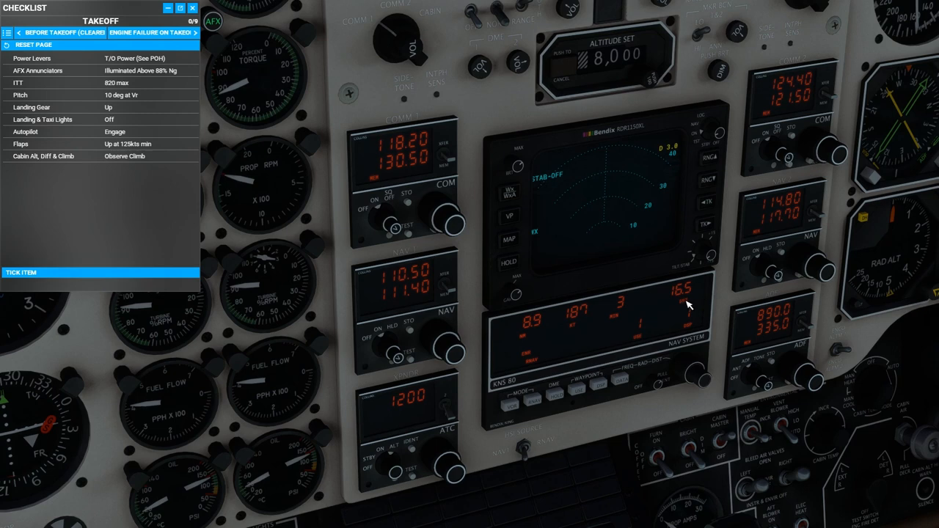
mouse_move(637, 369)
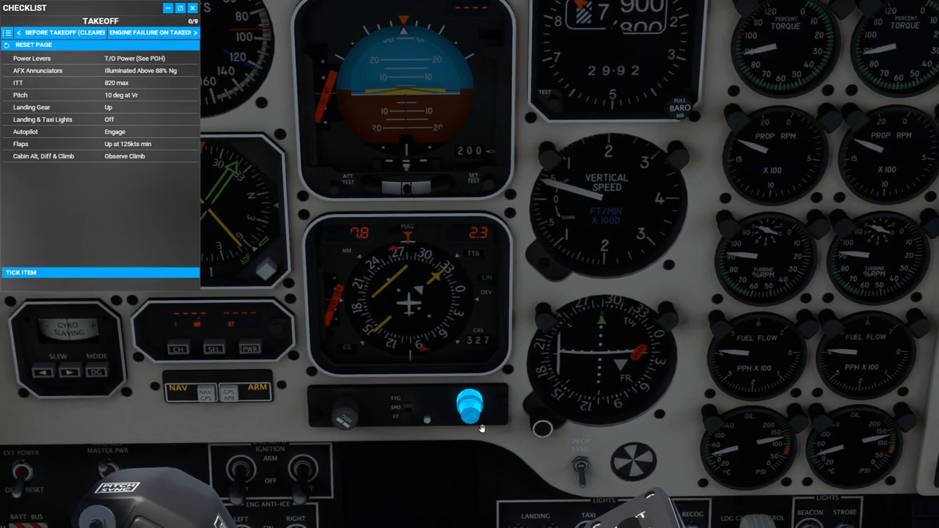
- Turn the HSI course knob until CRS reads 266
left_click(470, 404)
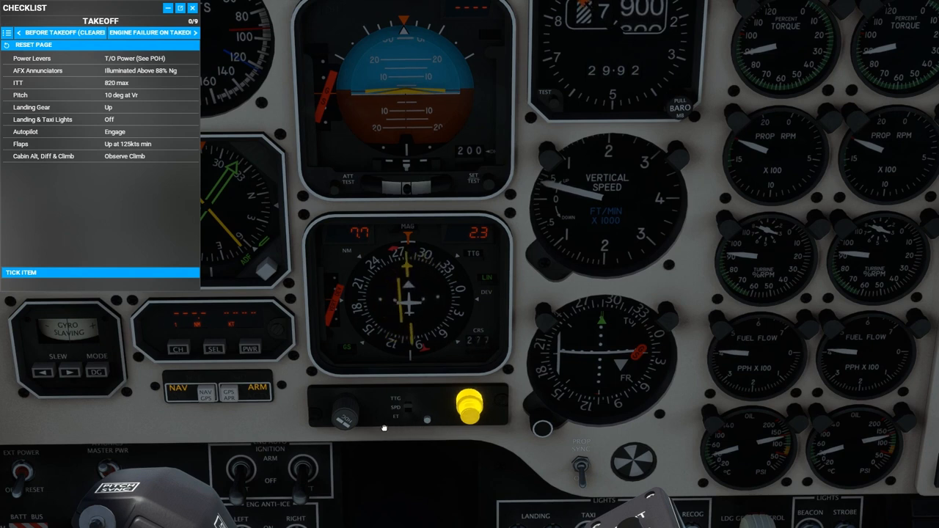
left_click(345, 411)
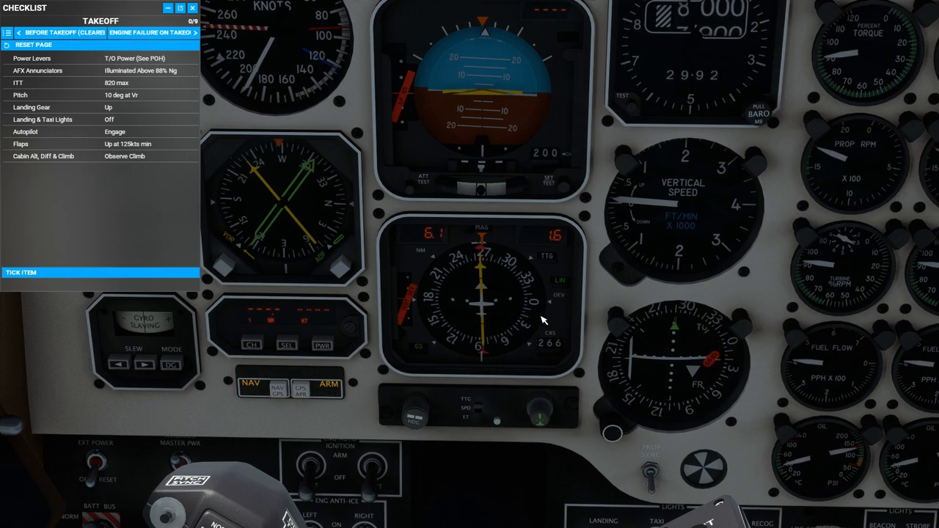
mouse_move(505, 307)
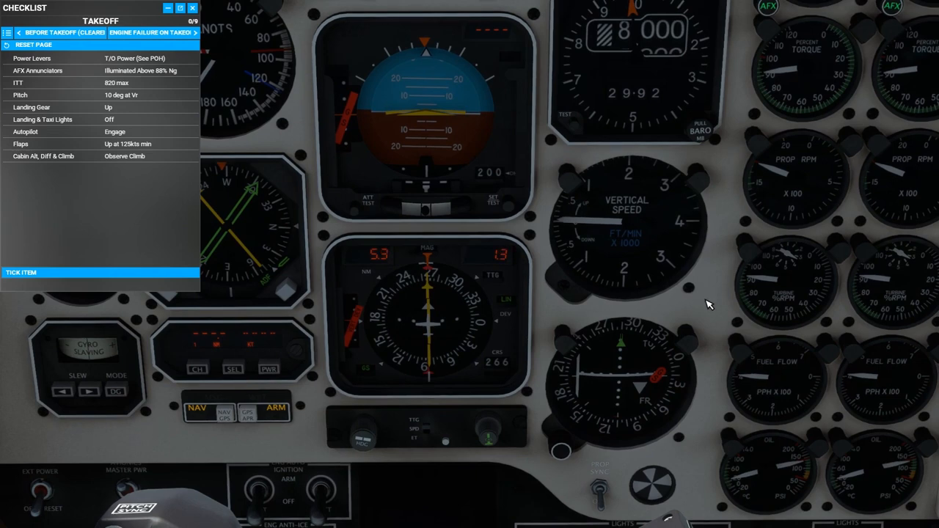
mouse_move(634, 275)
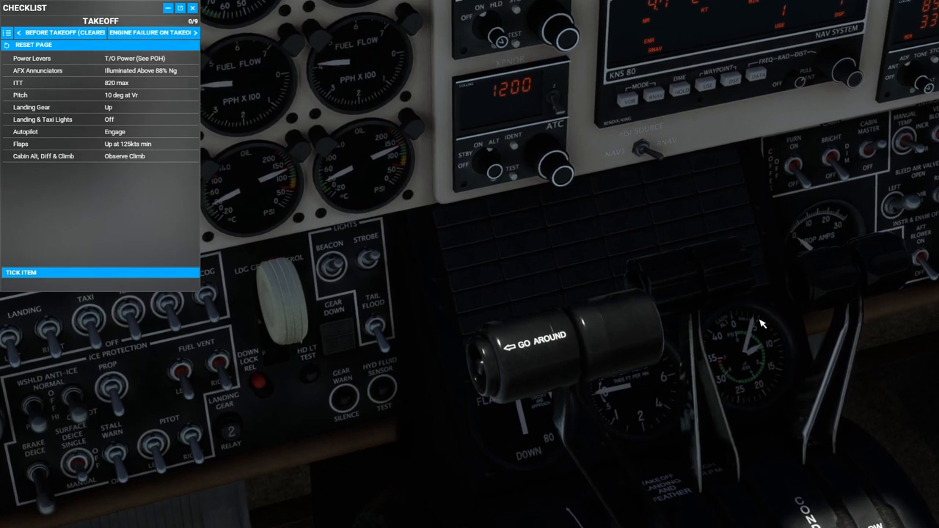
mouse_move(776, 350)
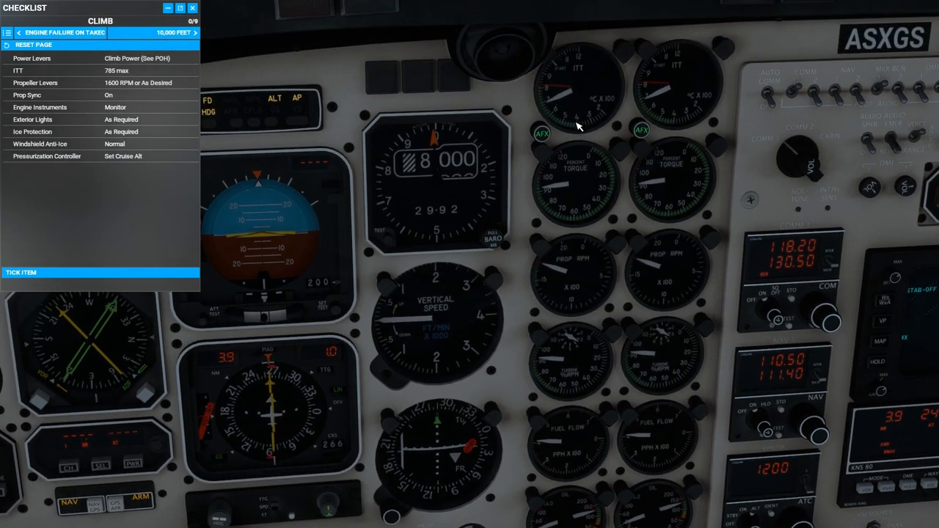
mouse_move(573, 254)
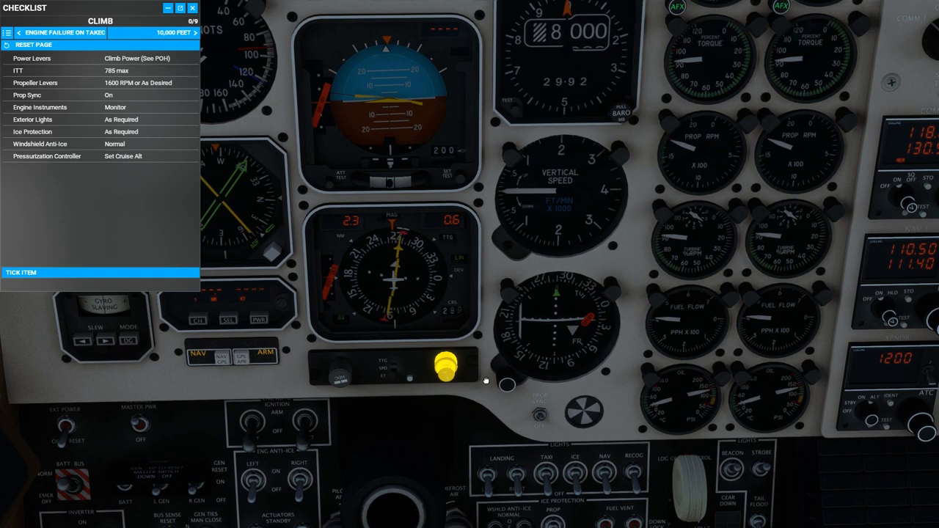
- Set the HSI selected course to 011
left_click(19, 32)
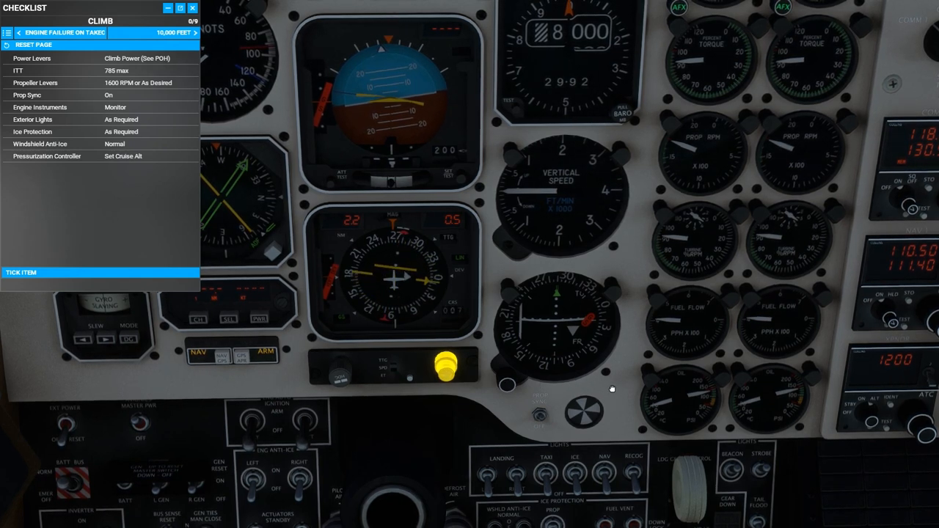
left_click(445, 367)
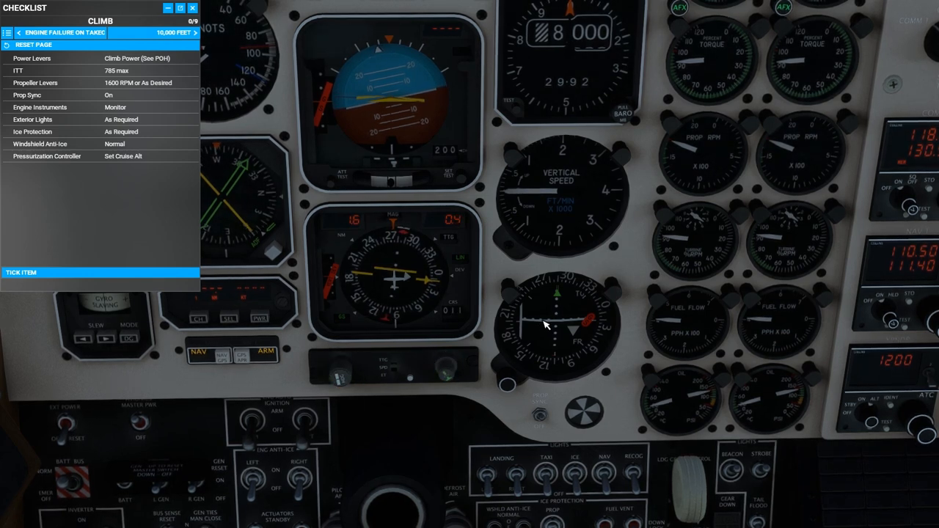
mouse_move(474, 362)
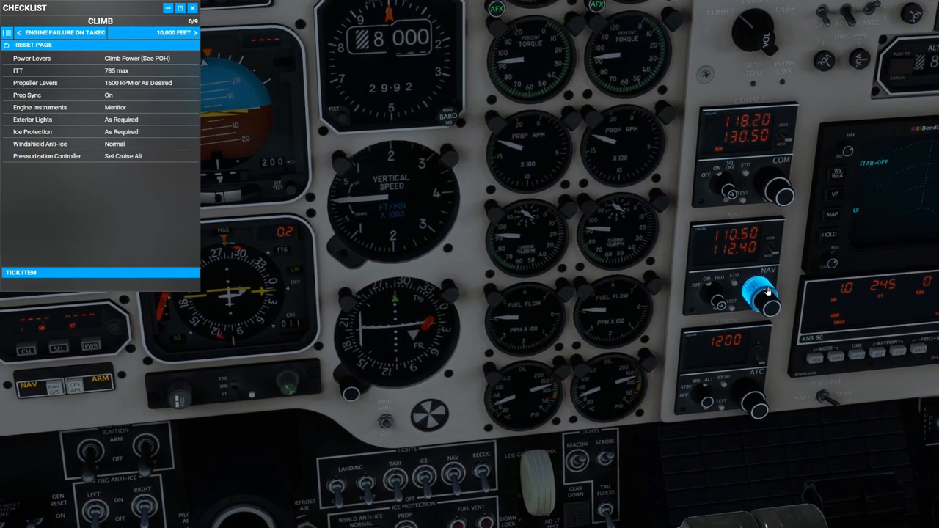
- Tune the NAV 1 standby frequency to 112.40
left_click(767, 297)
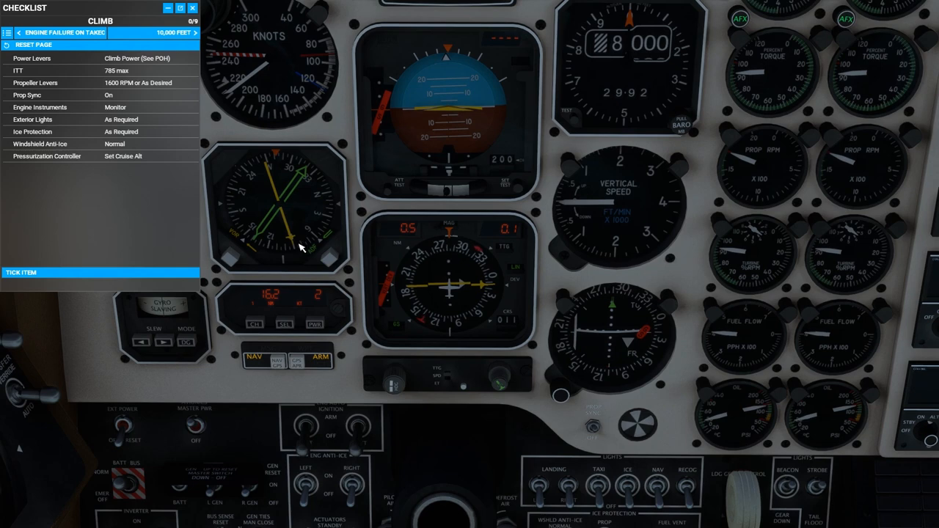
mouse_move(457, 297)
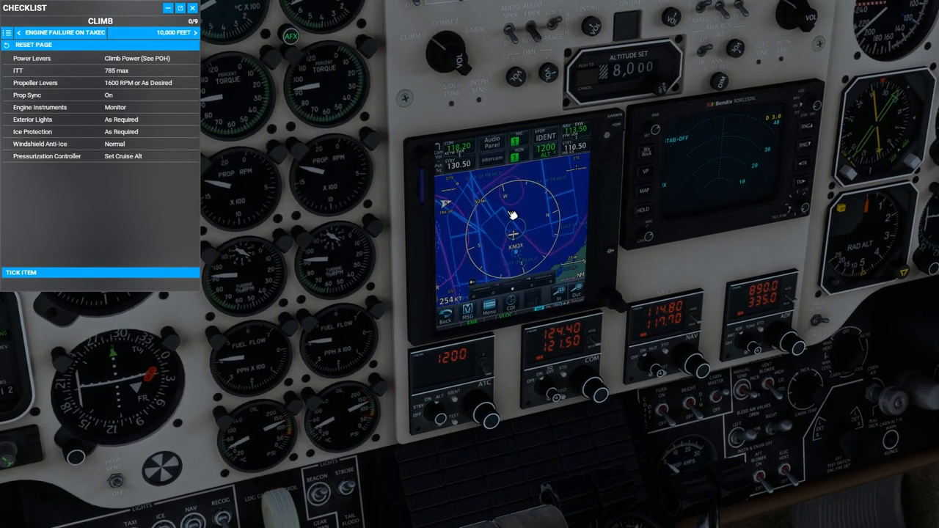
mouse_move(517, 212)
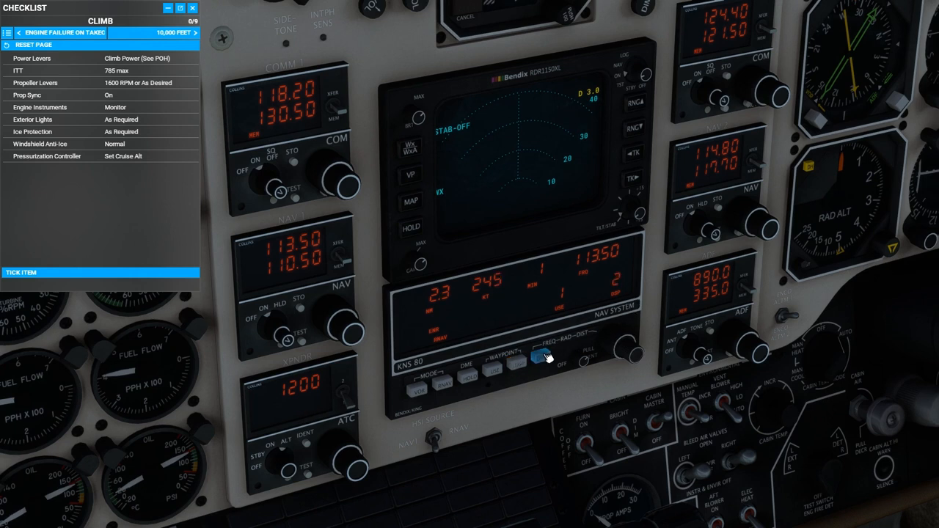
- Switch the KNS 80 to DST mode so it shows distance instead of frequency
left_click(539, 356)
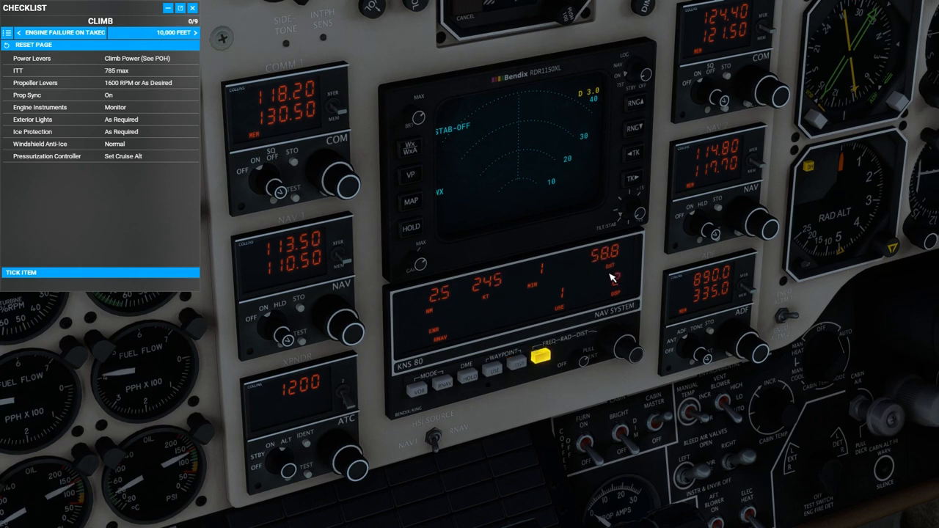
left_click(491, 369)
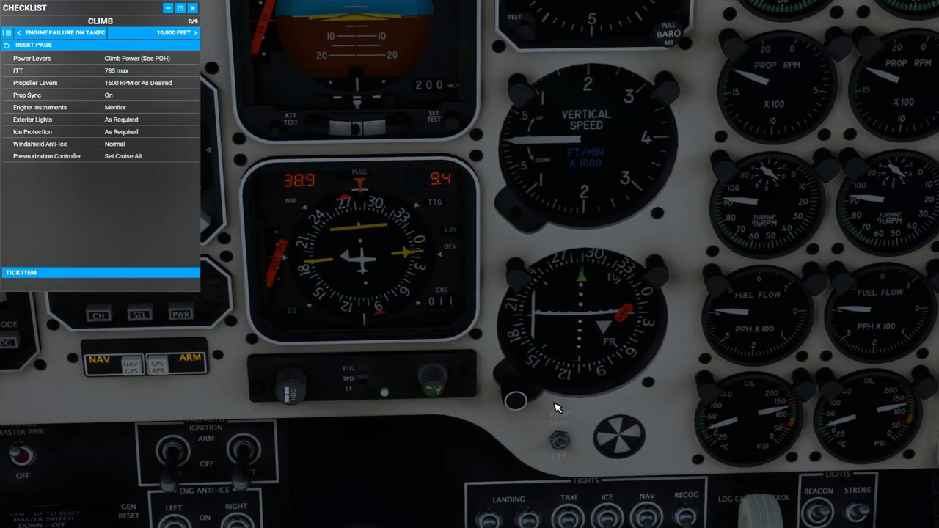
left_click(433, 376)
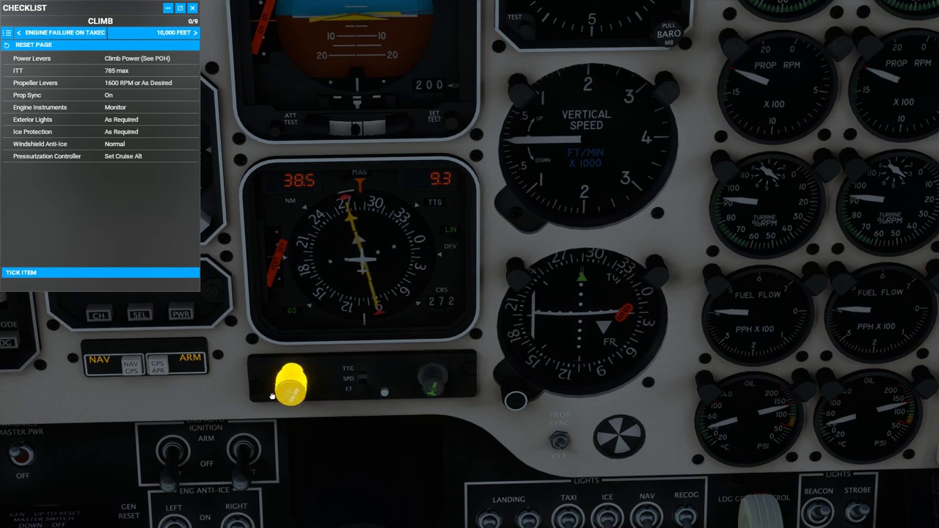
- Set the HSI course to 272
left_click(289, 378)
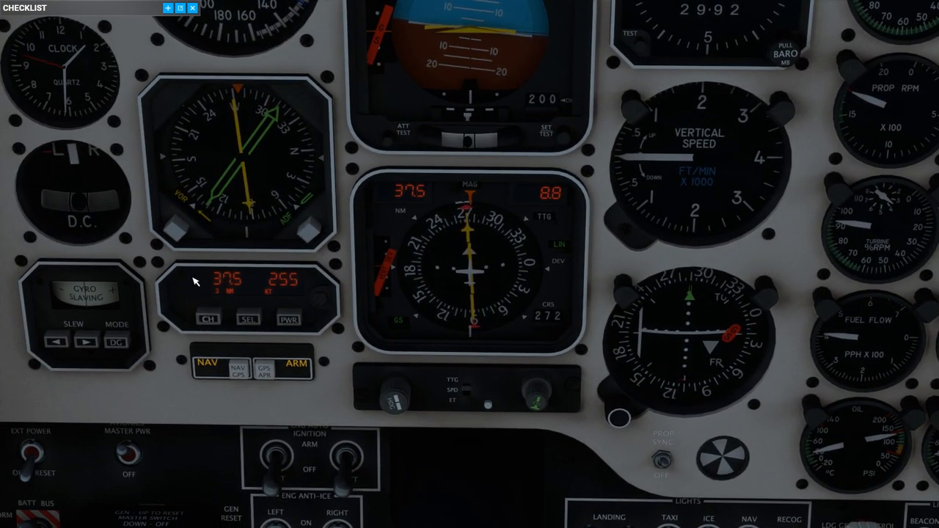
mouse_move(299, 347)
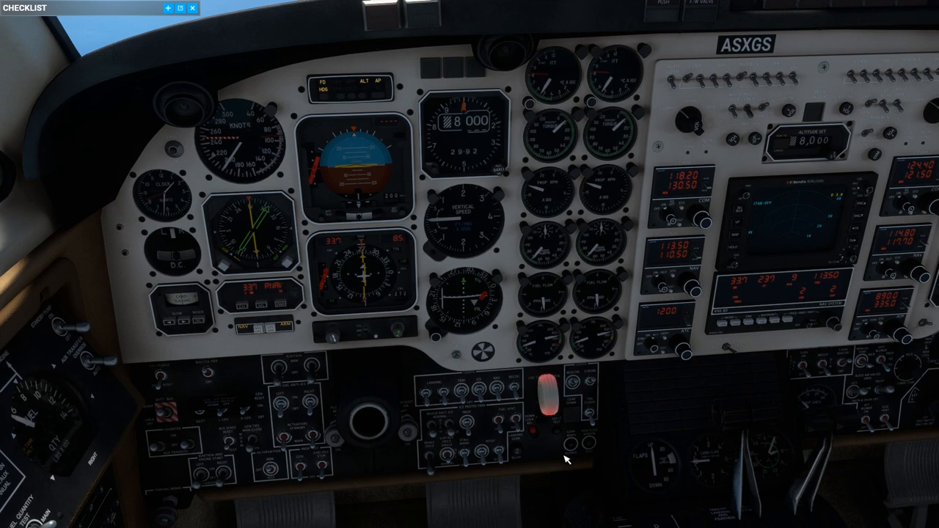
- Expand the Checklist window to show the full checklist index
left_click(570, 445)
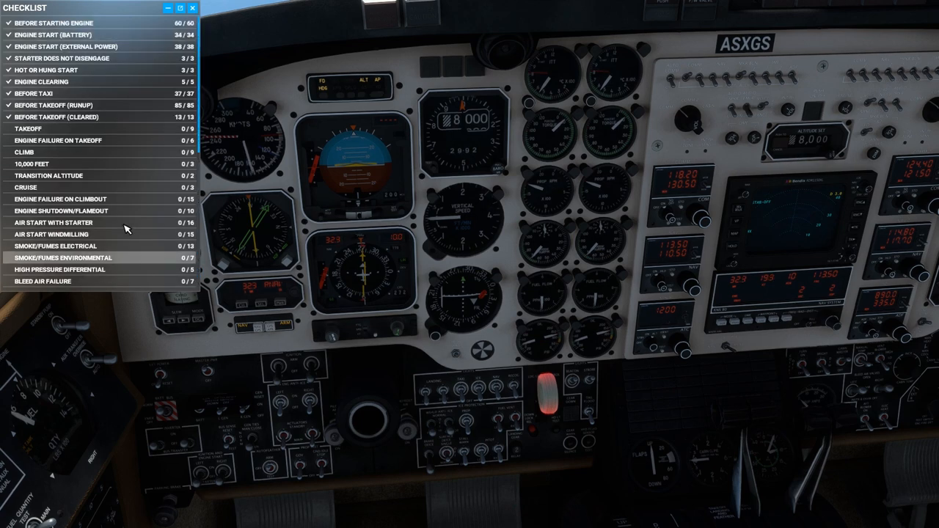
- Pull the landing gear relay off, reset it, and pull it off again
scroll("down", 3)
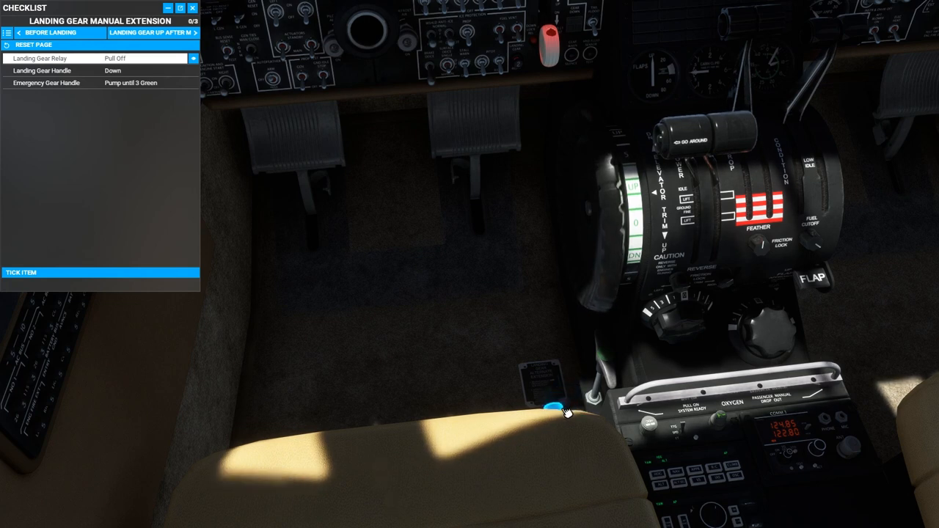
left_click(554, 408)
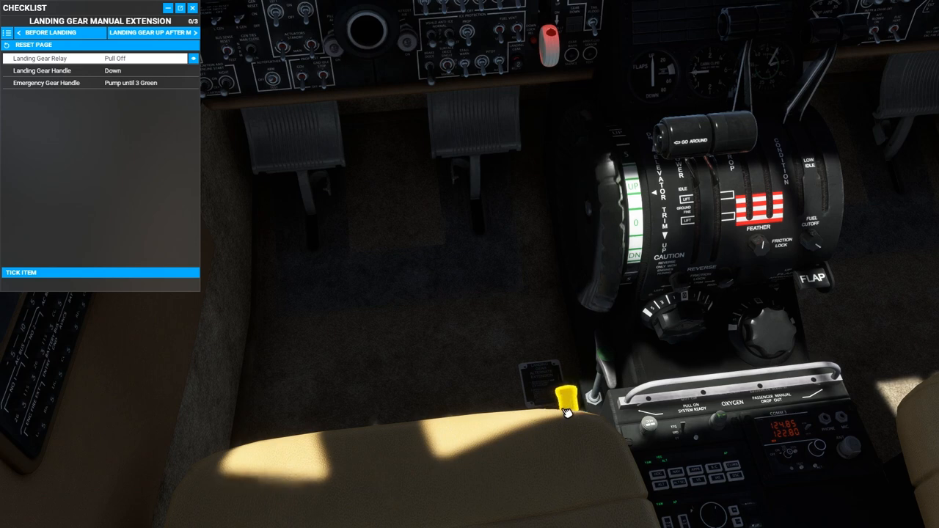
left_click(569, 395)
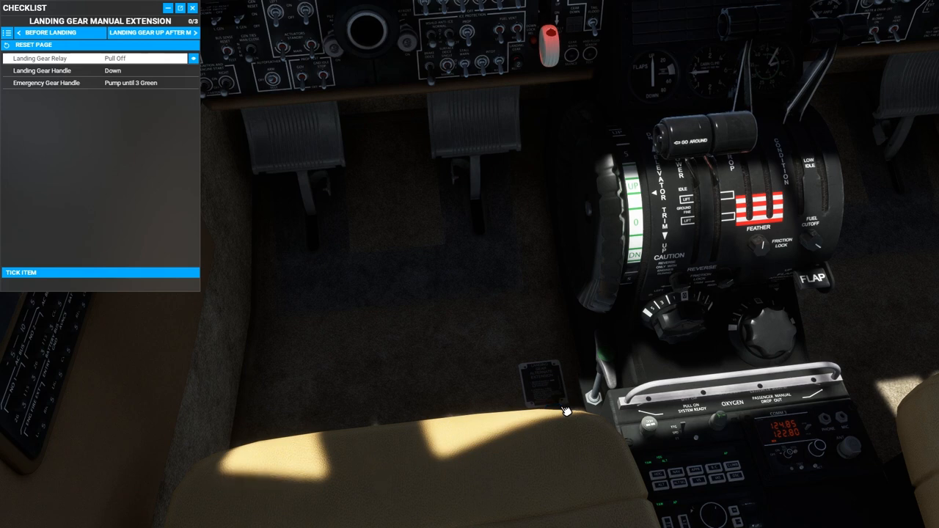
left_click(569, 396)
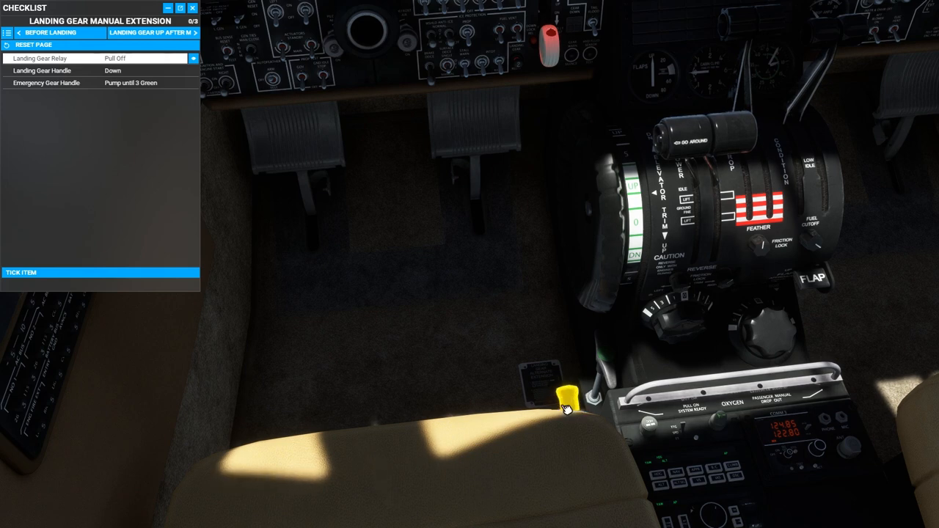
- Pump the emergency gear handle repeatedly until three green gear lights show
left_click(565, 396)
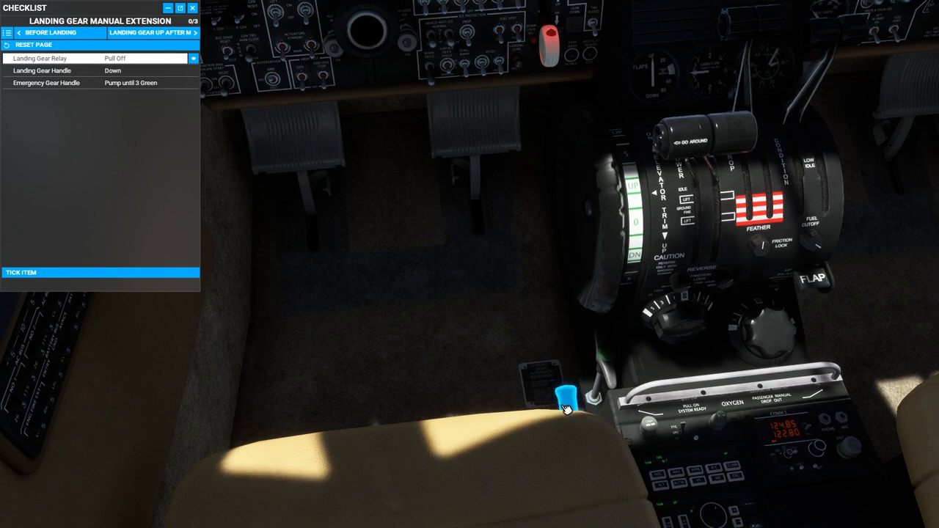
left_click(565, 396)
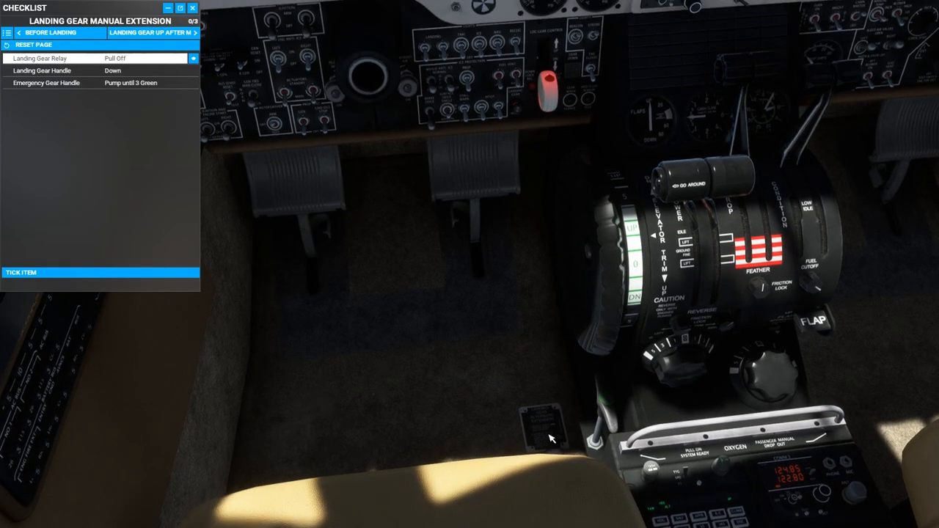
left_click(554, 439)
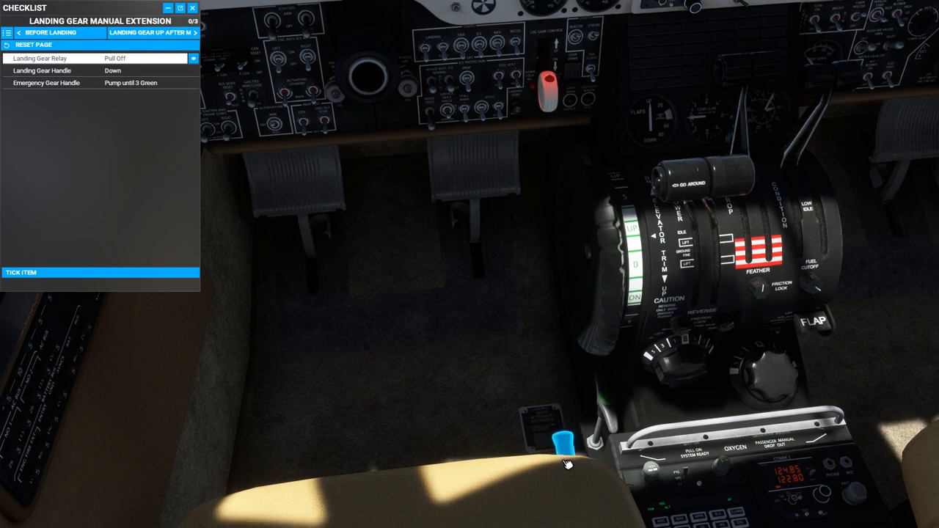
left_click(563, 440)
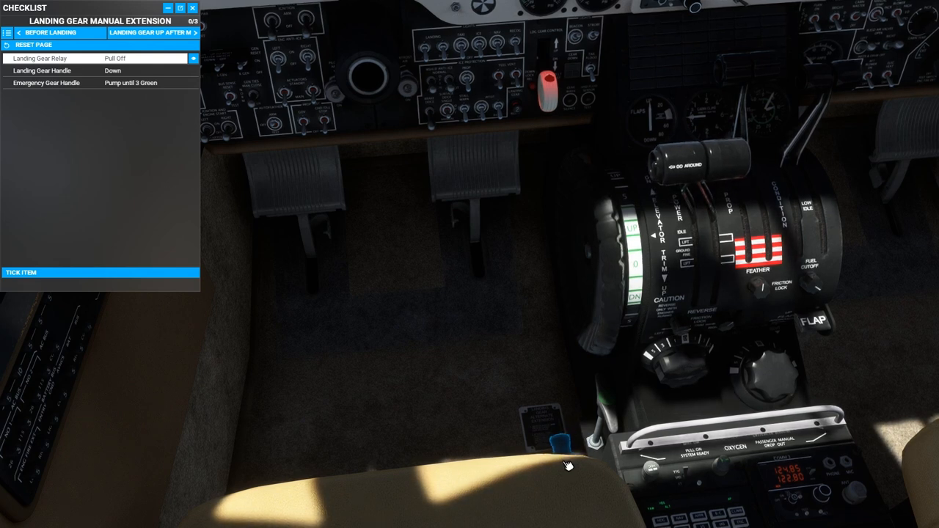
left_click(563, 440)
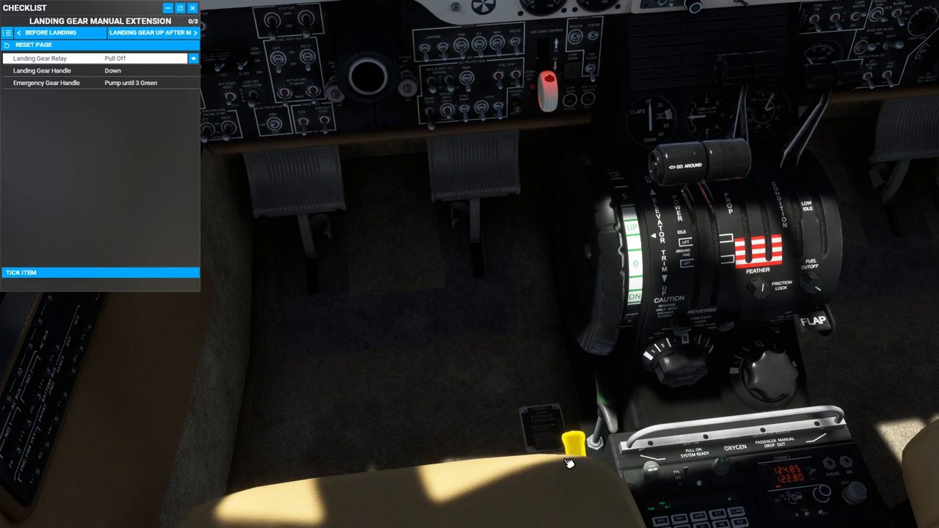
left_click(571, 441)
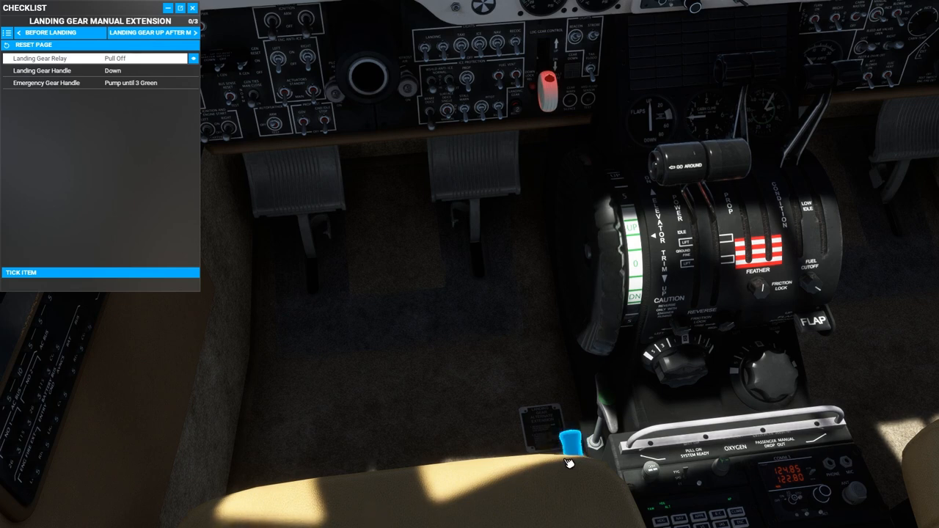
left_click(569, 452)
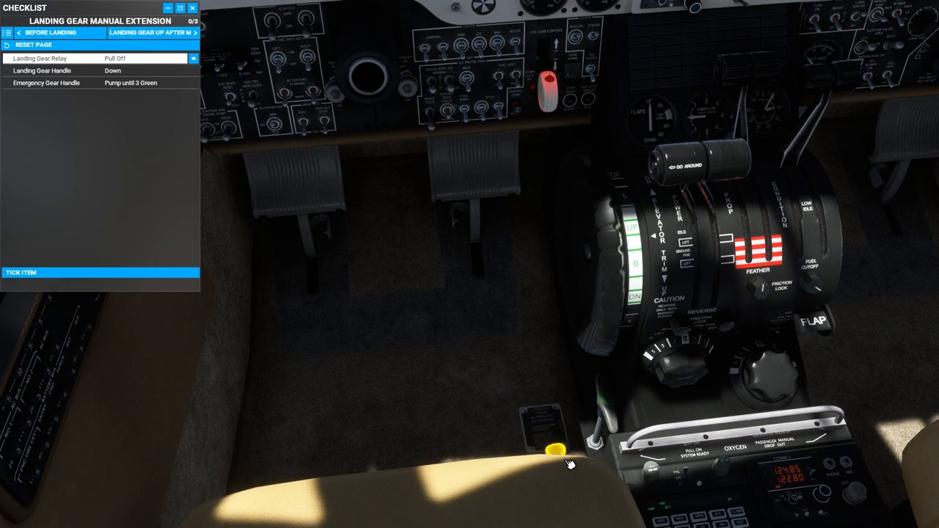
left_click(565, 450)
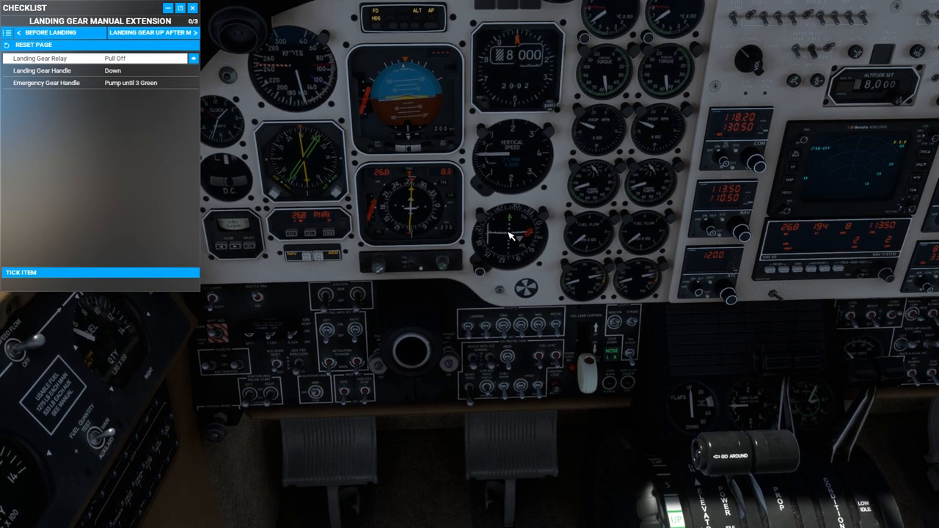
- Advance to the Landing Gear Up After Manual Extension checklist and operate the gear handle
left_click(196, 32)
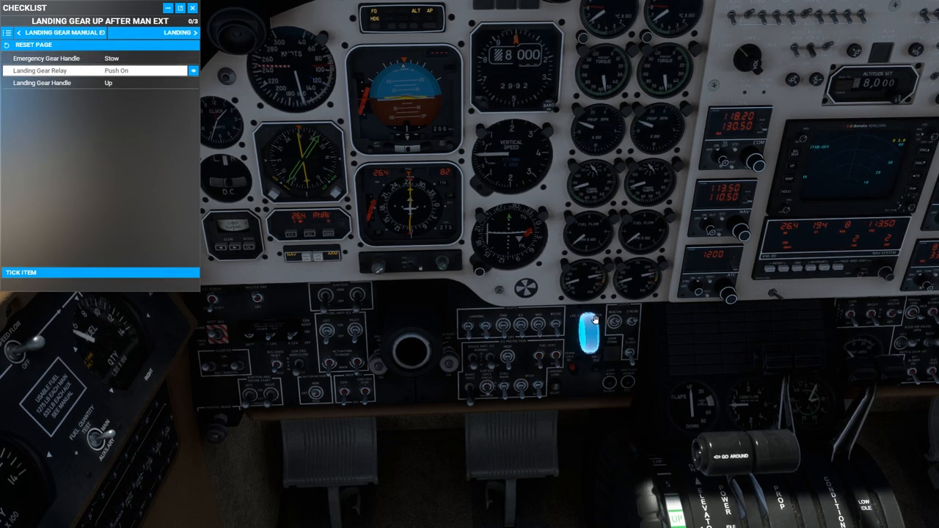
left_click(595, 334)
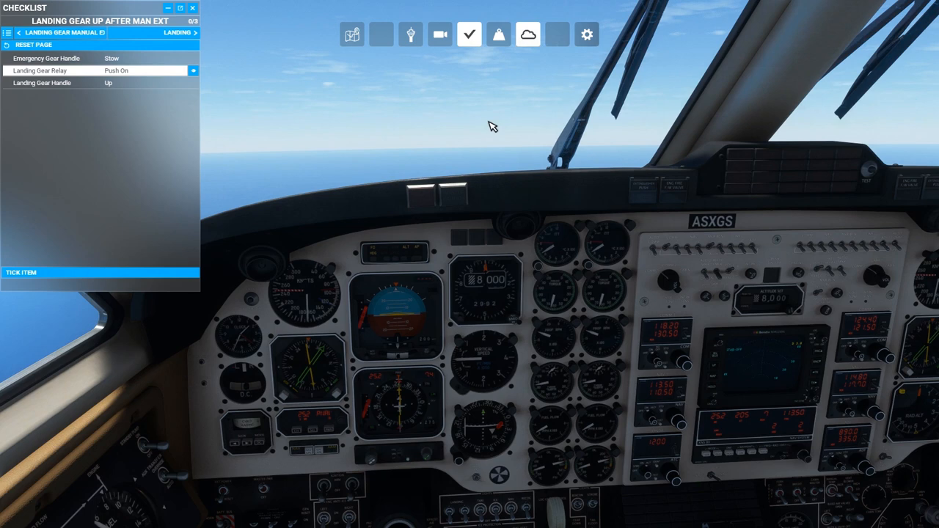
- Open the weather and time panel to set the time to 9:50 PM
left_click(528, 34)
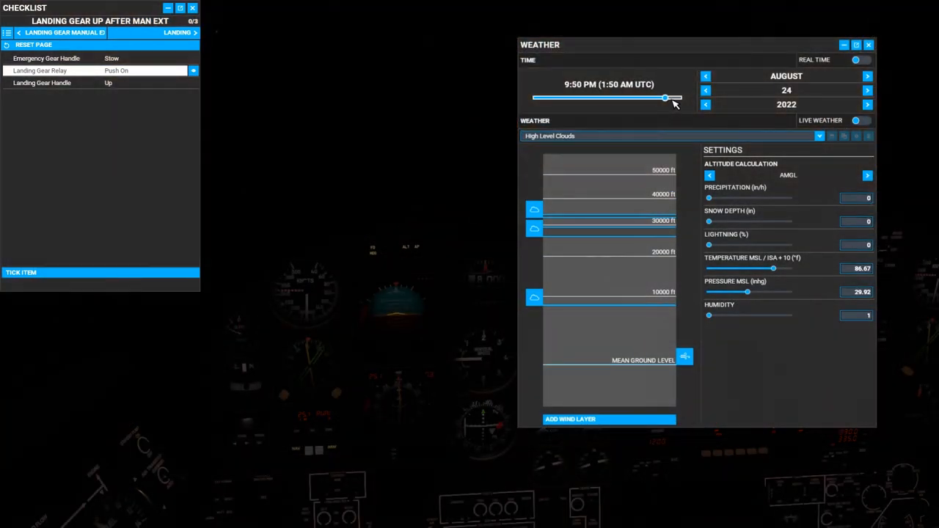
- Set the time of day to night and tune COMM 1 standby to 131.07
left_click(869, 45)
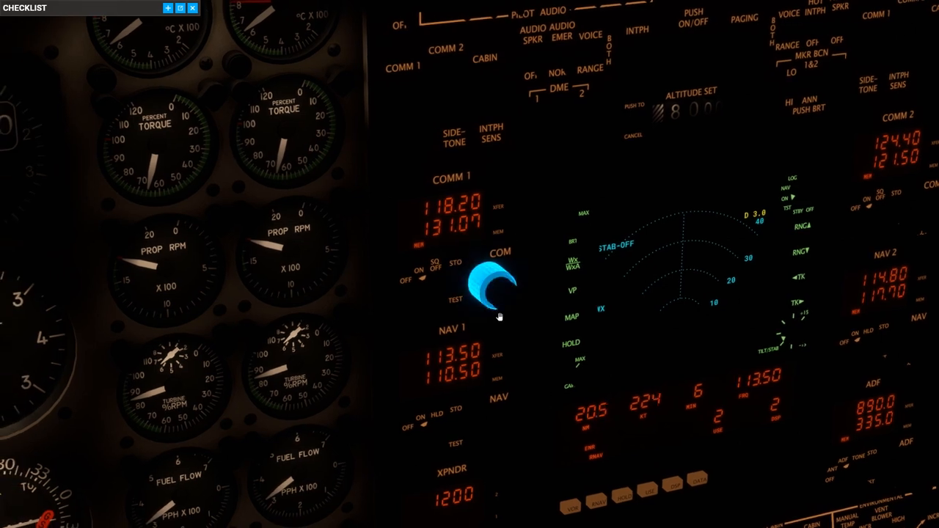
left_click(497, 293)
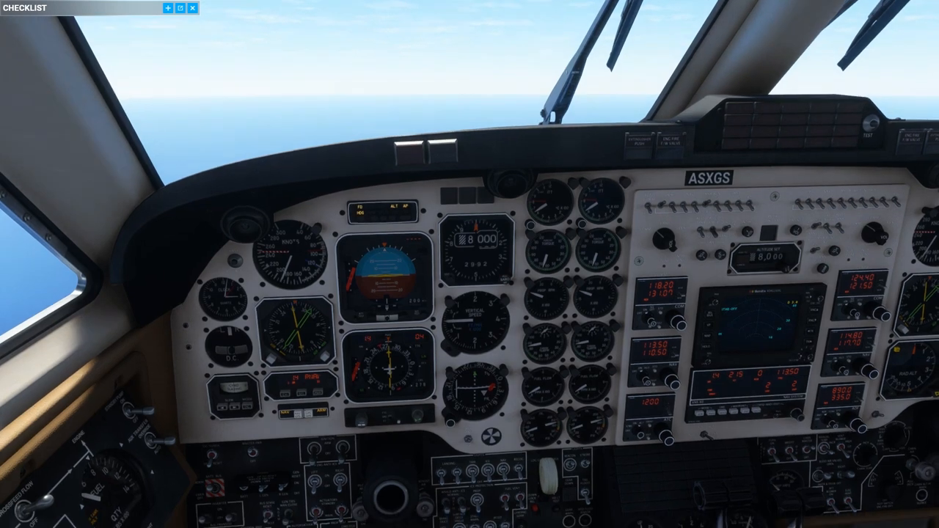
mouse_move(547, 282)
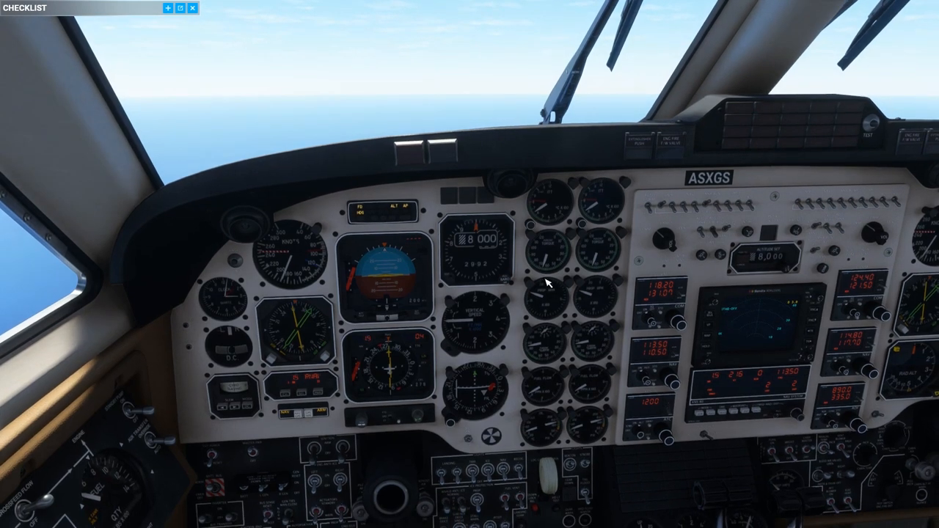